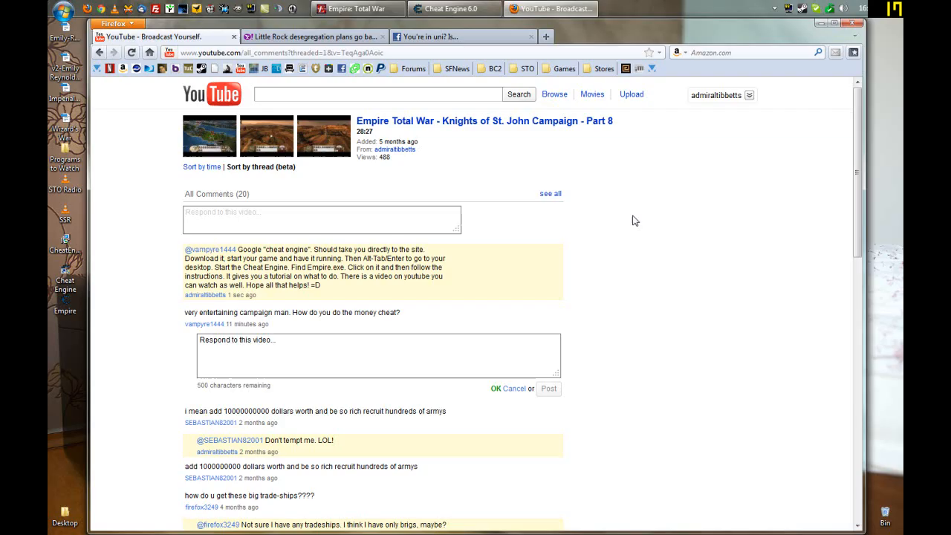
{"action": "mouse_move", "coordinate": [594, 282]}
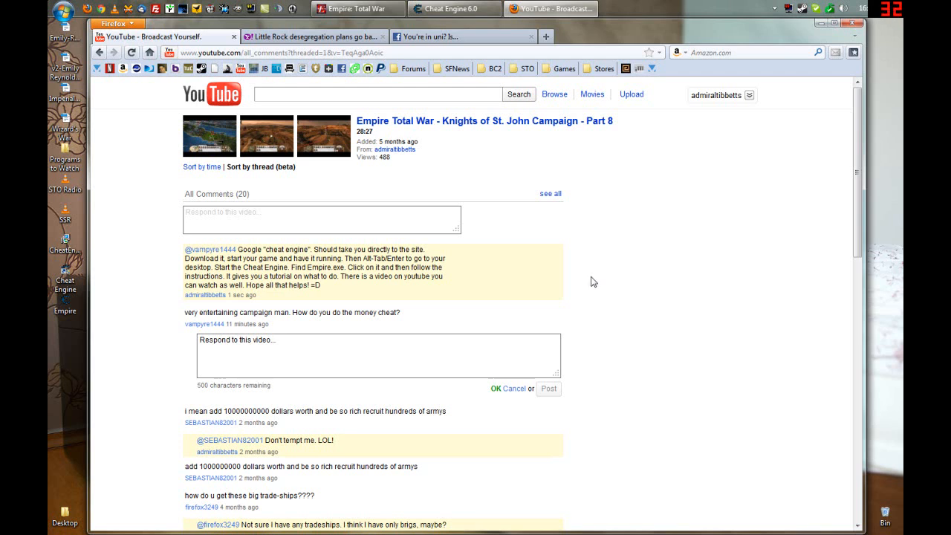
{"action": "mouse_move", "coordinate": [593, 281]}
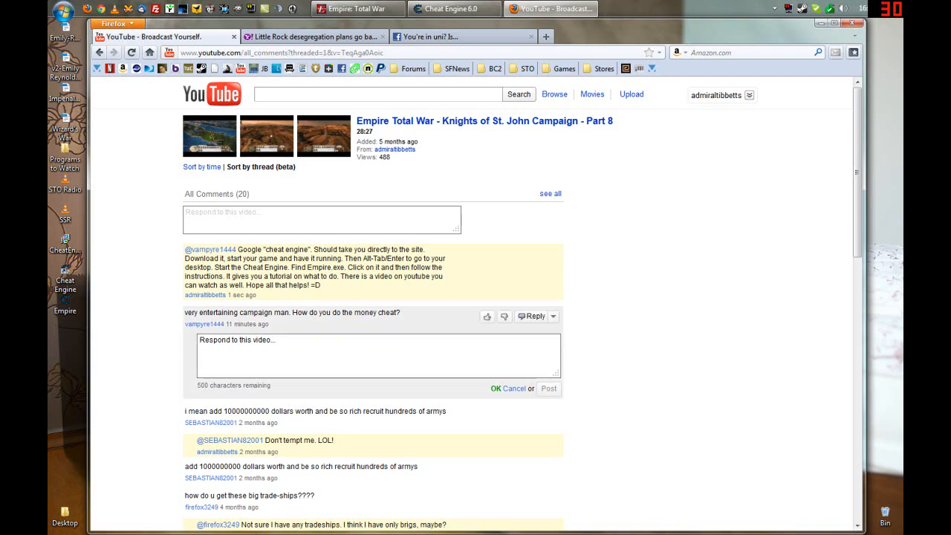
{"action": "mouse_move", "coordinate": [365, 312]}
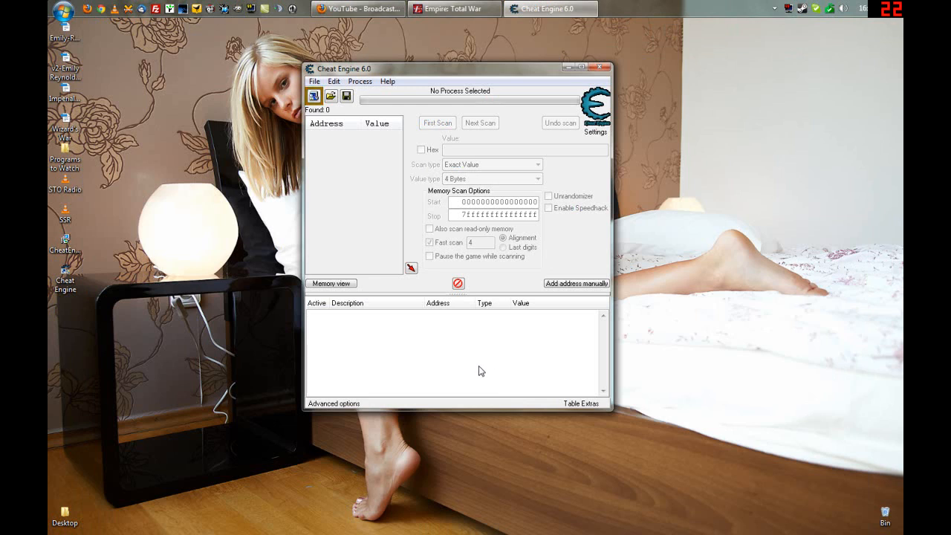
{"action": "left_click", "coordinate": [313, 95]}
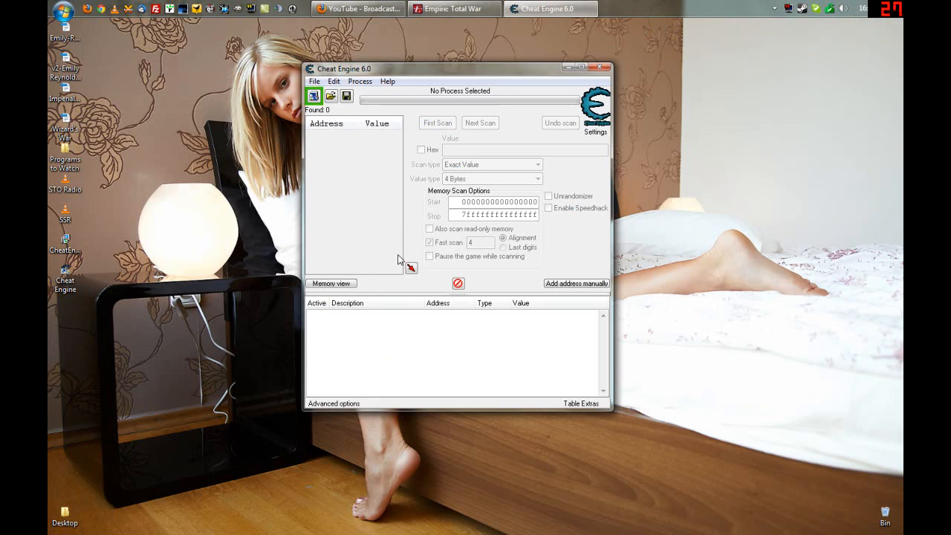
{"action": "mouse_move", "coordinate": [389, 232]}
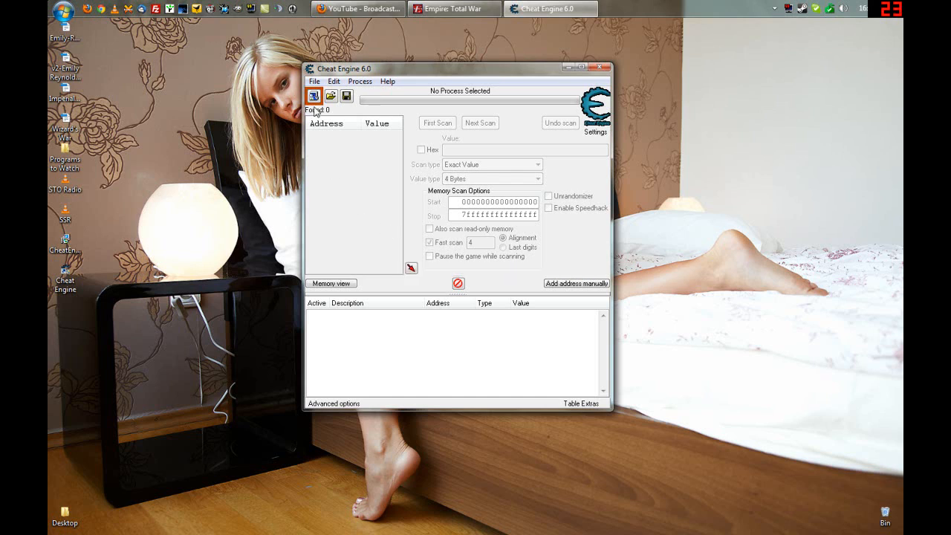
{"action": "mouse_move", "coordinate": [313, 97]}
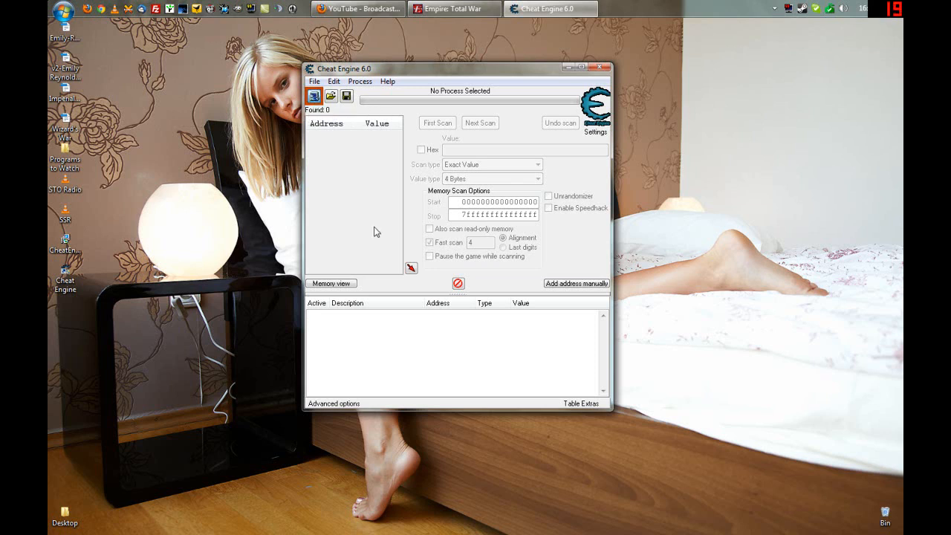
Attach Cheat Engine to the Empire.exe process from the Process List.
{"action": "left_click", "coordinate": [314, 95]}
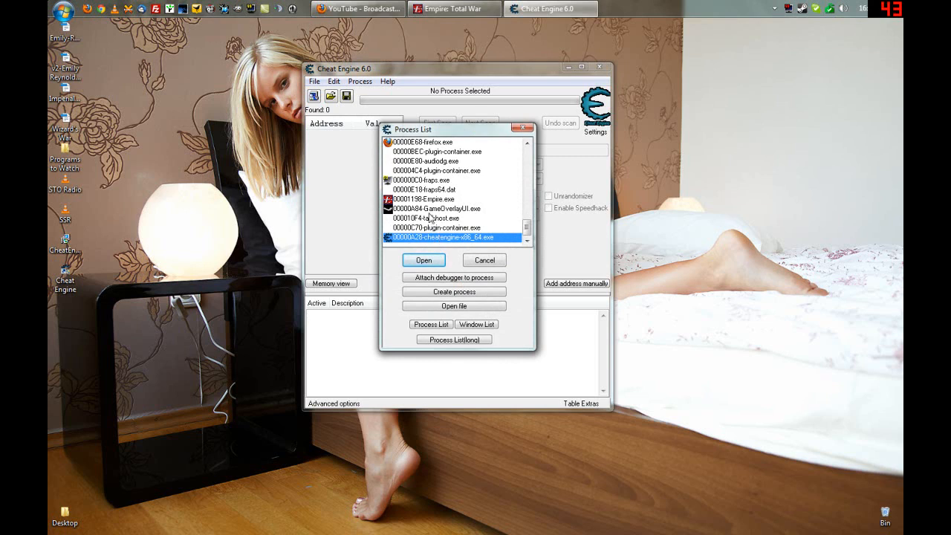
{"action": "left_click", "coordinate": [431, 199]}
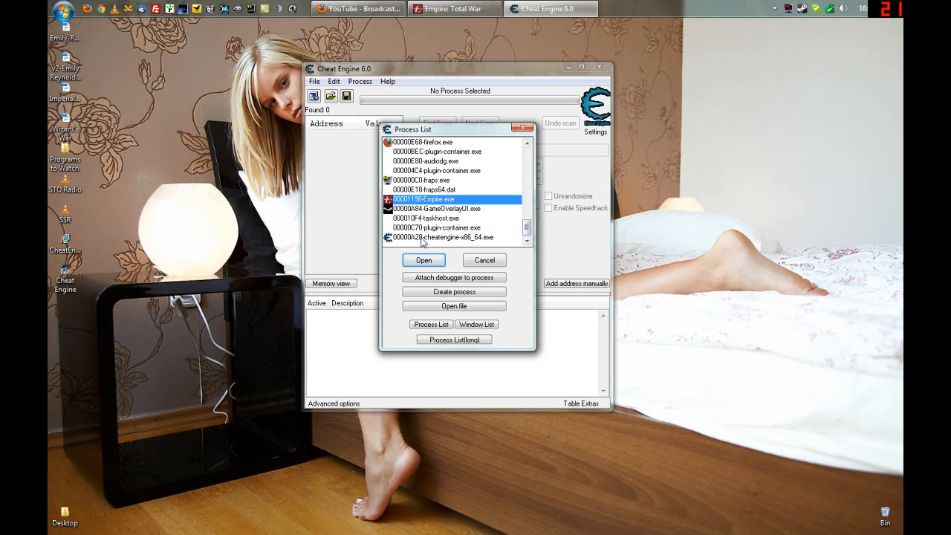
{"action": "left_click", "coordinate": [424, 260]}
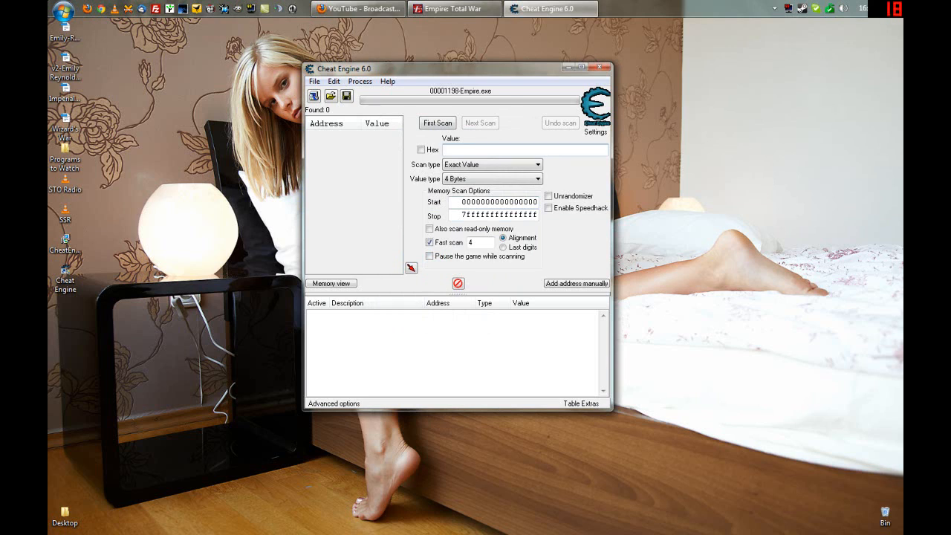
Run a first exact-value 4-byte scan for 7500, finding 139 addresses.
{"action": "left_click", "coordinate": [455, 9]}
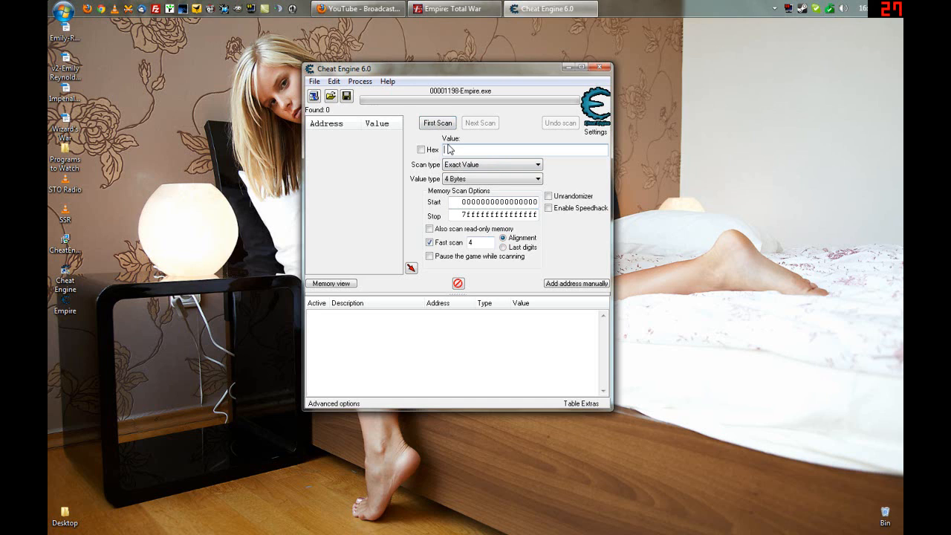
{"action": "type", "text": "765"}
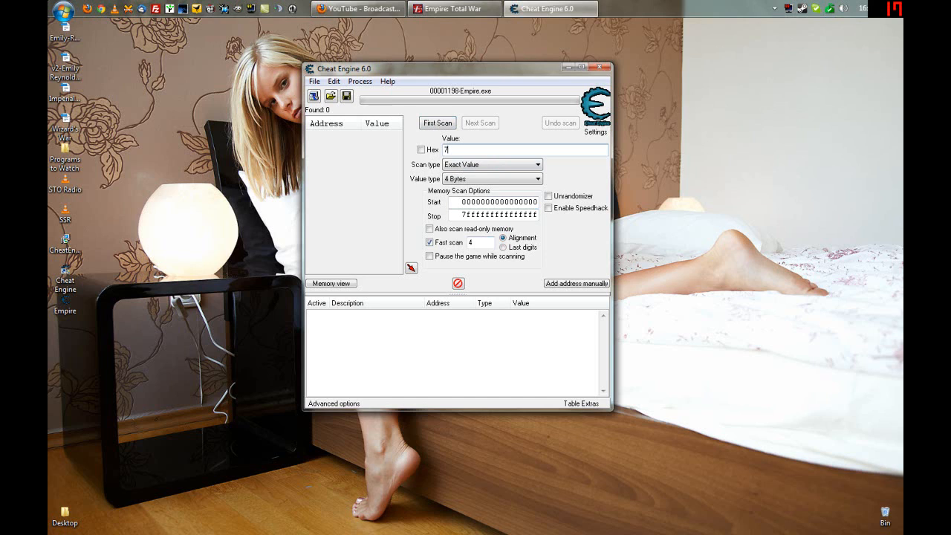
{"action": "type", "text": "500"}
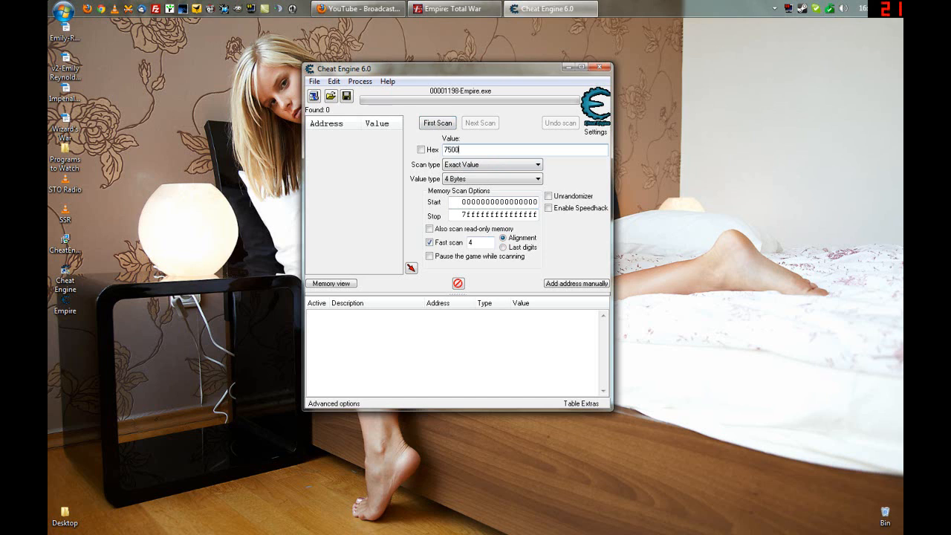
{"action": "left_click", "coordinate": [437, 122]}
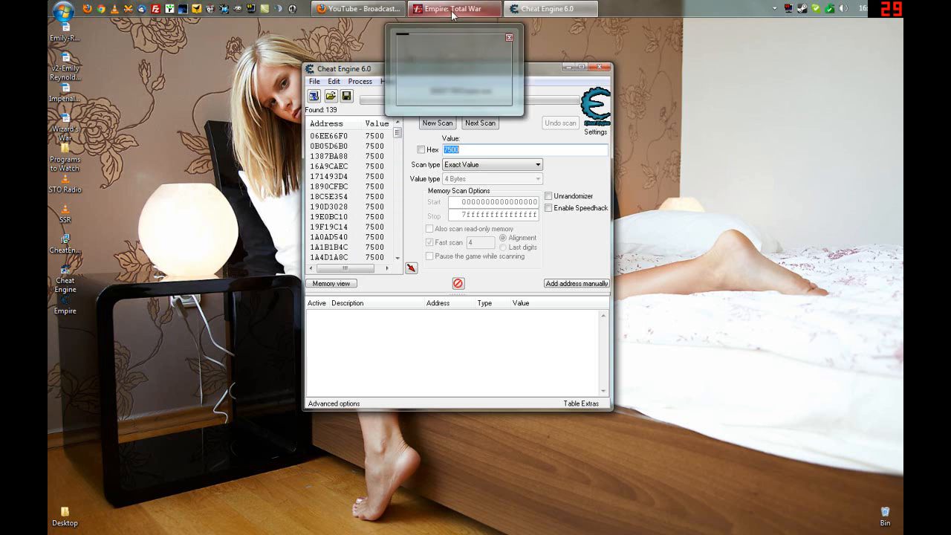
{"action": "mouse_move", "coordinate": [452, 13]}
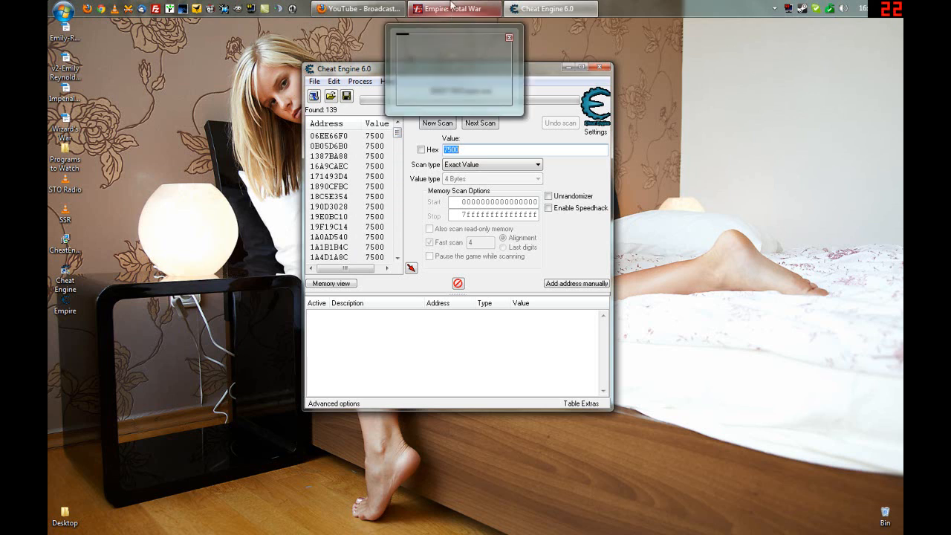
After spending money in-game, rescan for 3000 and add the single remaining address to the cheat table.
{"action": "left_click", "coordinate": [443, 9]}
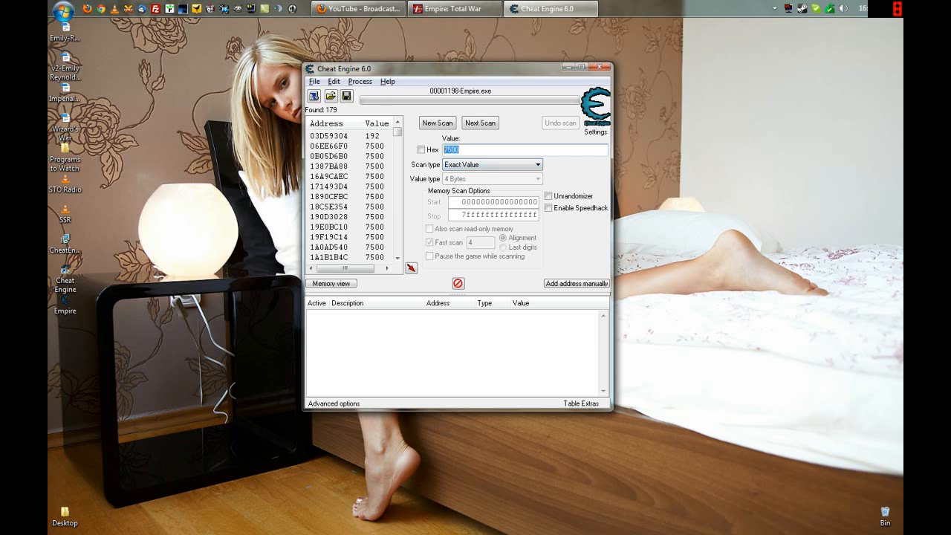
{"action": "mouse_move", "coordinate": [383, 164]}
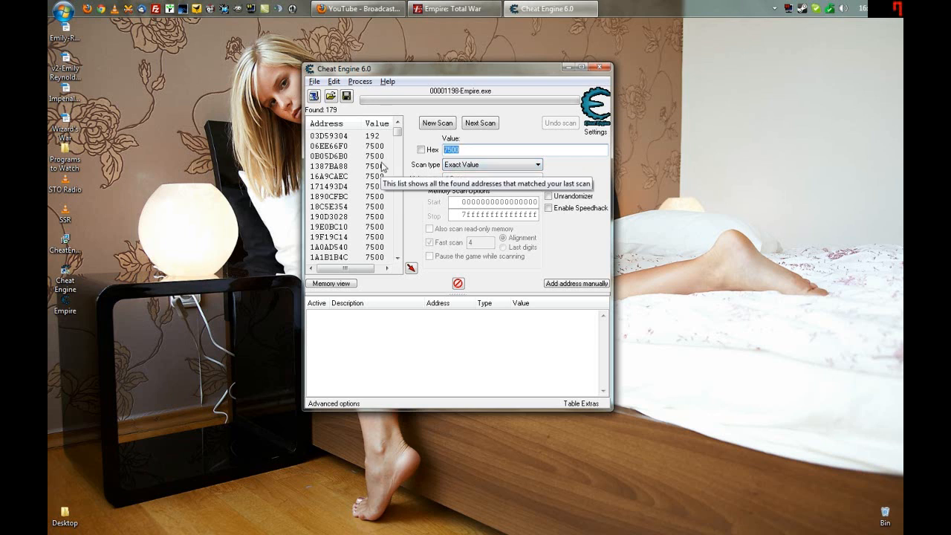
{"action": "type", "text": "3000"}
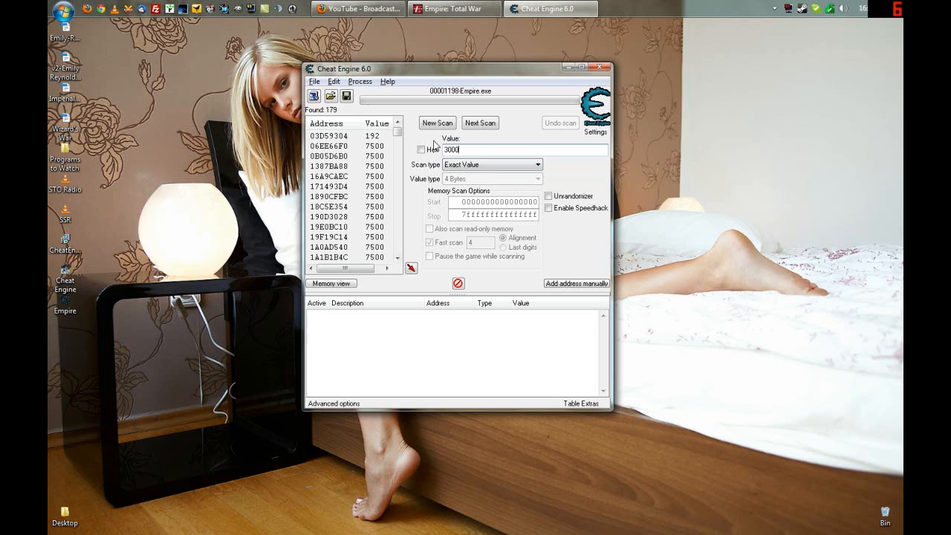
{"action": "left_click", "coordinate": [480, 121]}
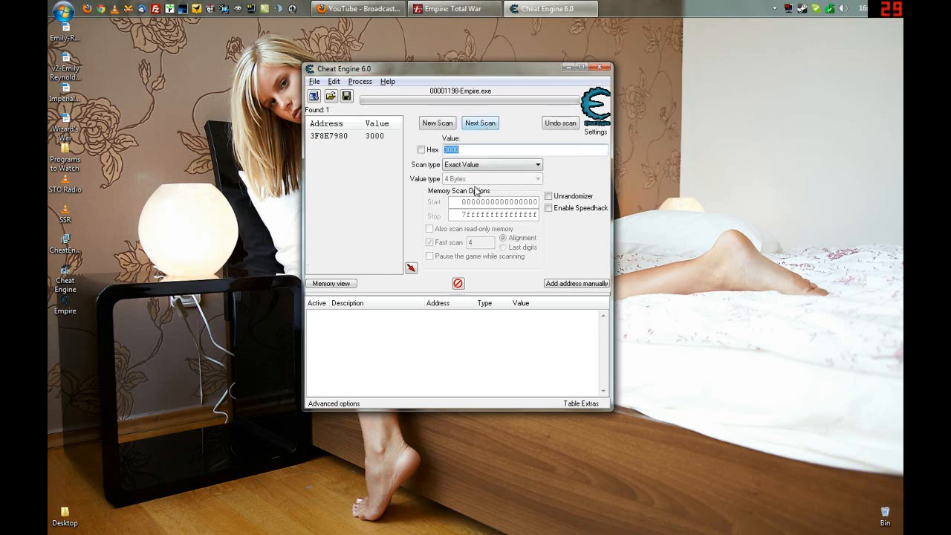
{"action": "double_click", "coordinate": [356, 135]}
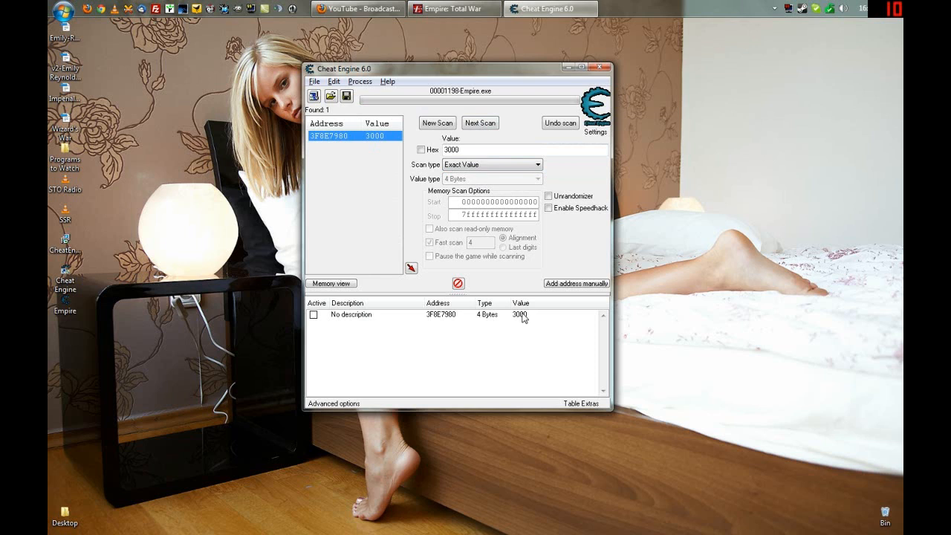
{"action": "double_click", "coordinate": [520, 313]}
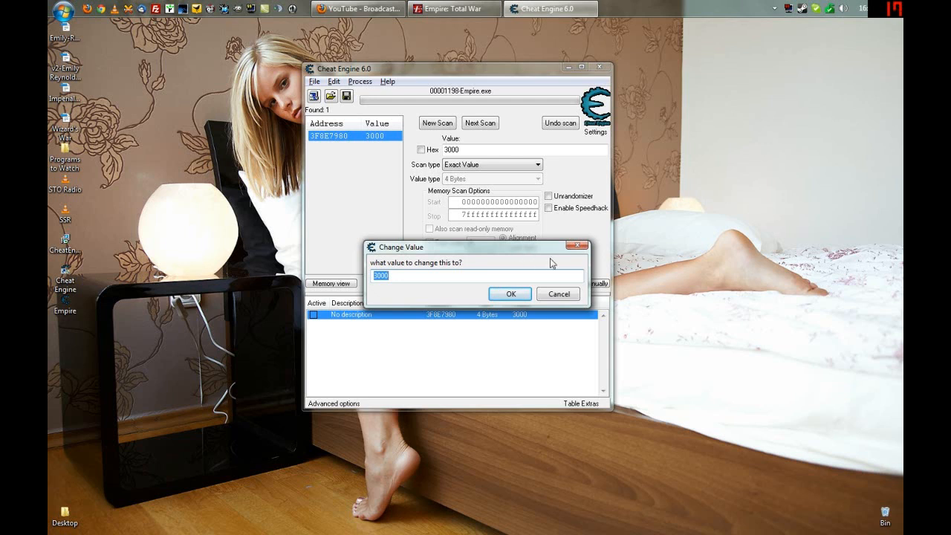
Change the saved treasury address's value to 1000000 and confirm it.
{"action": "type", "text": "1"}
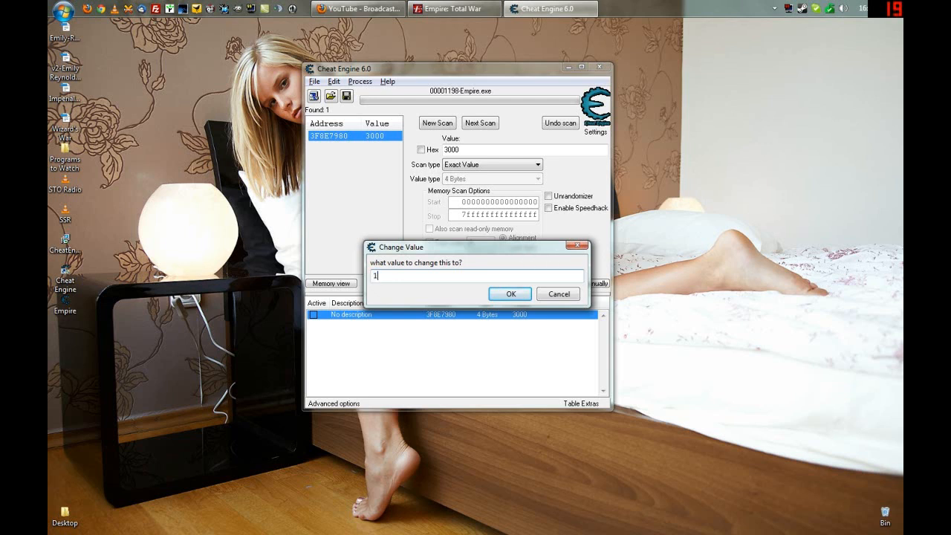
{"action": "type", "text": "000000"}
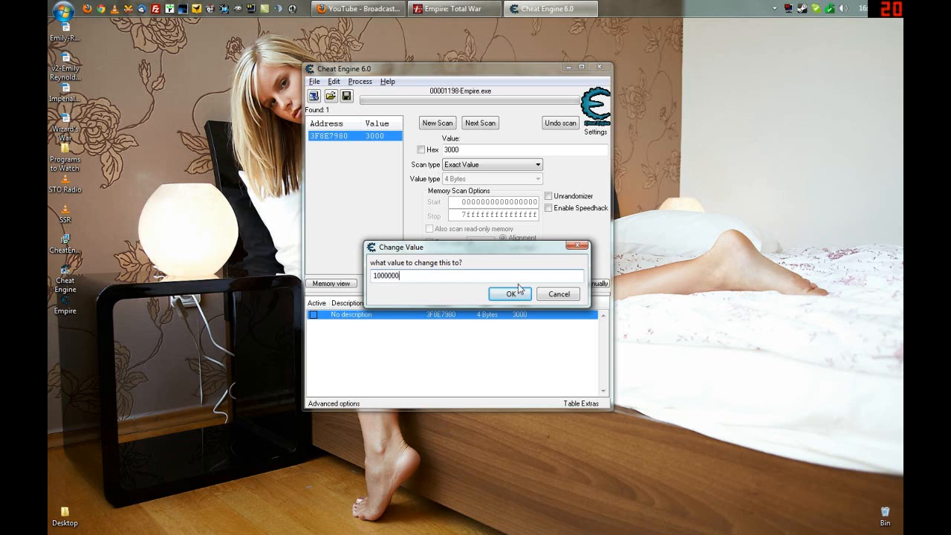
{"action": "left_click", "coordinate": [508, 294]}
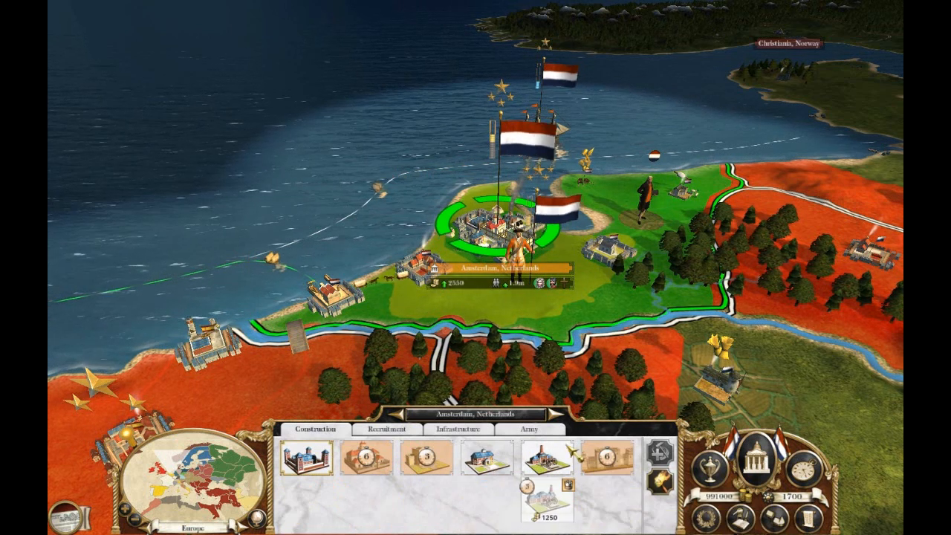
Browse Amsterdam's infrastructure, then move to Ceylon and the Colombo port settlement.
{"action": "left_click", "coordinate": [458, 429]}
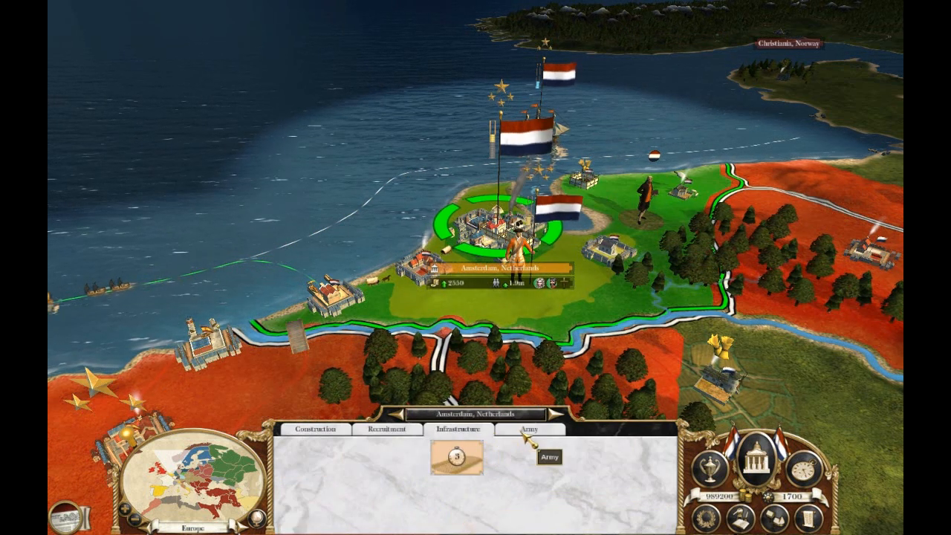
{"action": "left_click", "coordinate": [529, 428]}
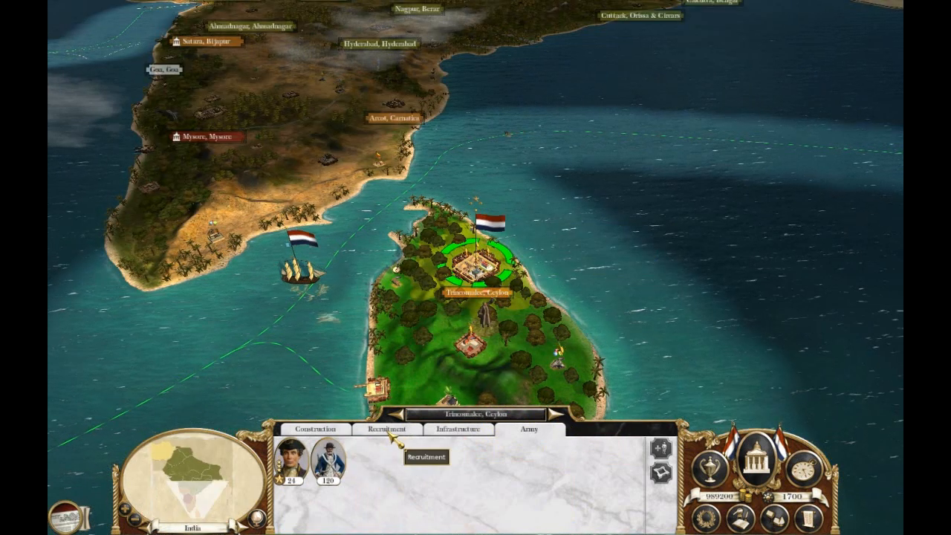
{"action": "left_click", "coordinate": [316, 428]}
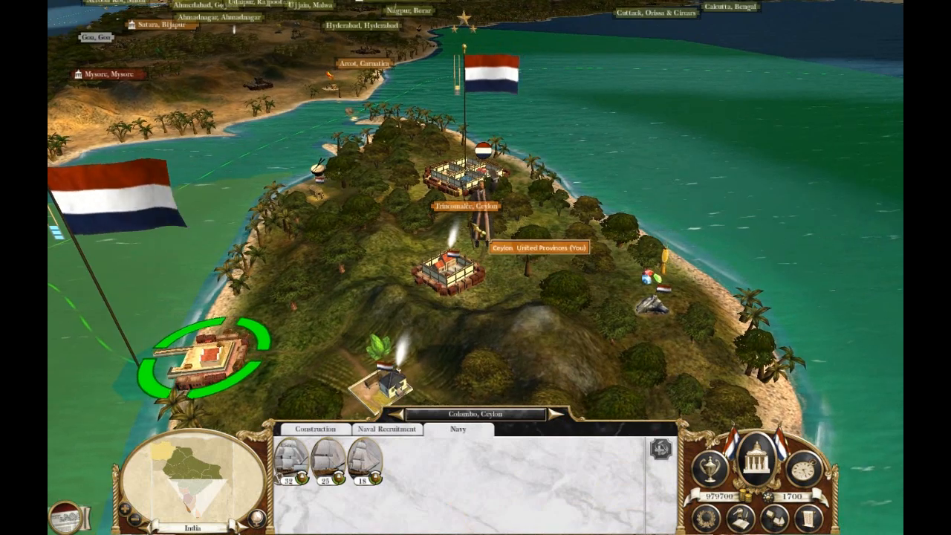
{"action": "left_click", "coordinate": [476, 230]}
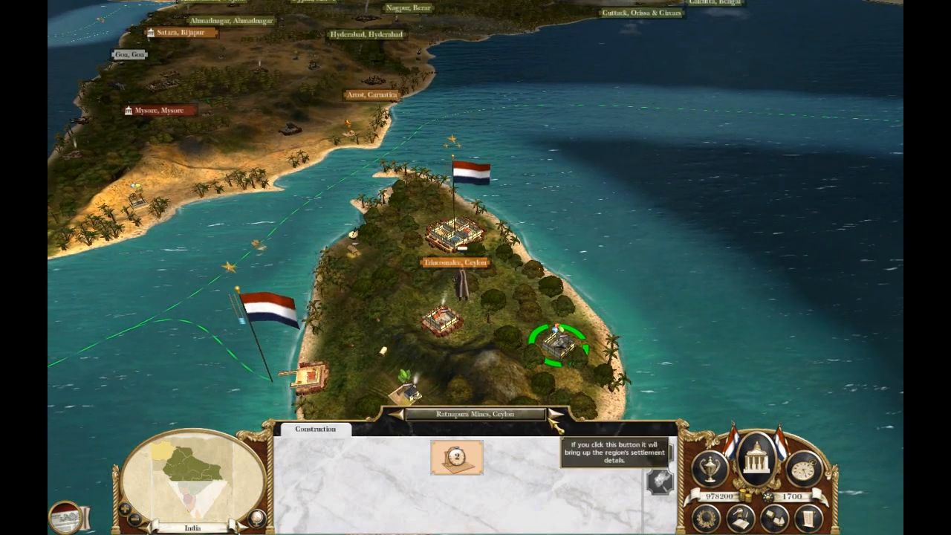
Jump to the Caribbean island settlement, view its infrastructure and queue units for recruitment.
{"action": "left_click", "coordinate": [456, 458]}
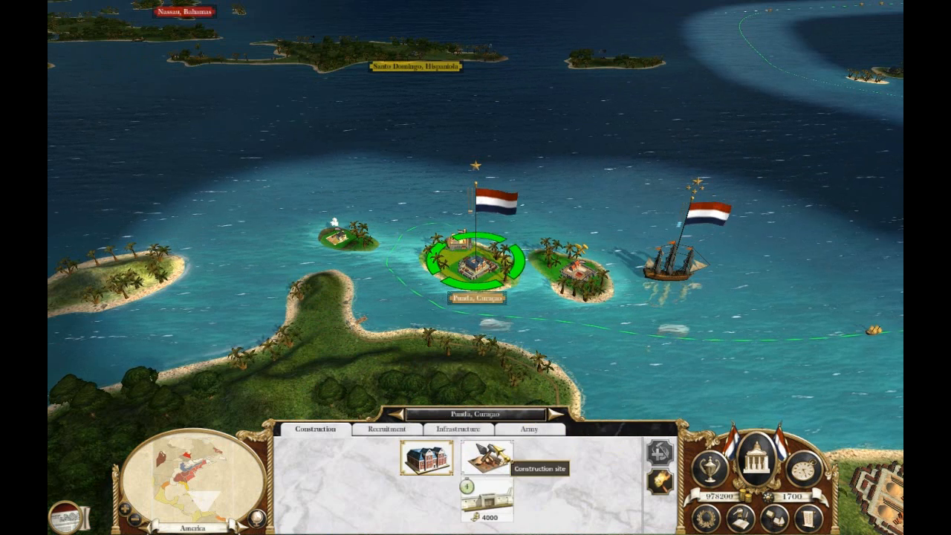
{"action": "left_click", "coordinate": [458, 428]}
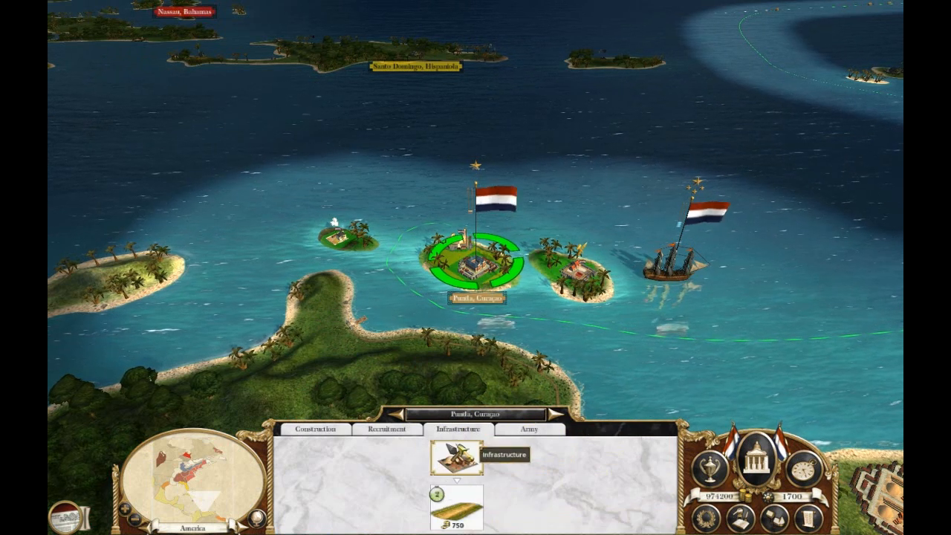
{"action": "left_click", "coordinate": [387, 428]}
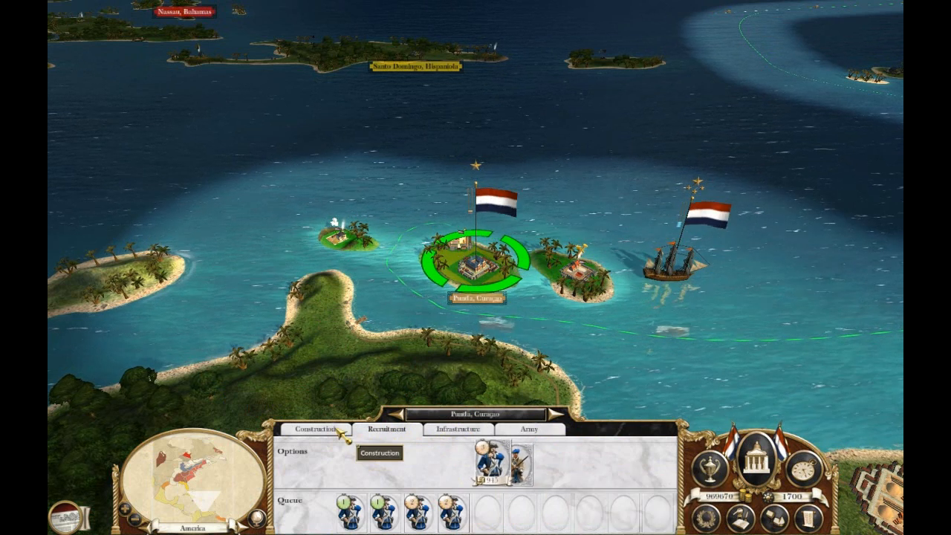
Review Dutch Guyana's recruitment and infrastructure options, then return to the Ceylon settlement.
{"action": "left_click", "coordinate": [315, 430]}
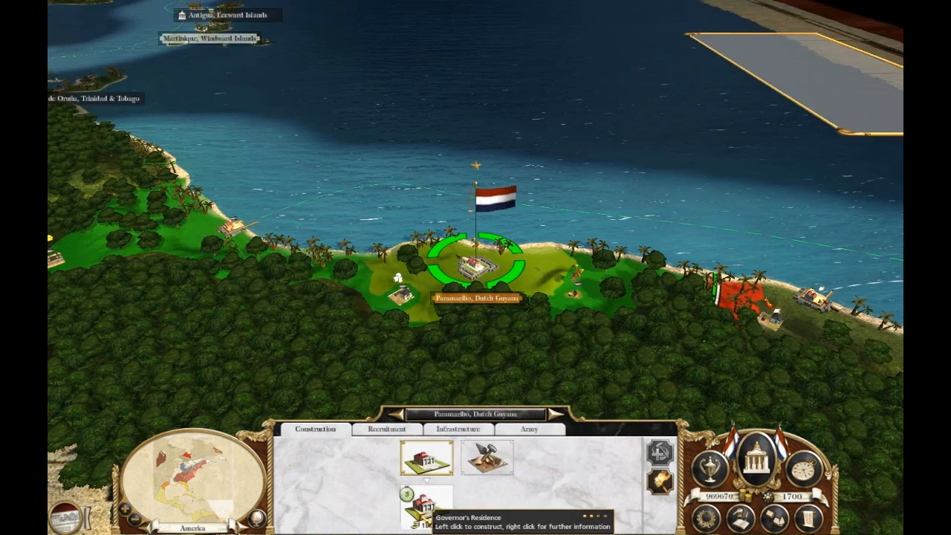
{"action": "left_click", "coordinate": [386, 429]}
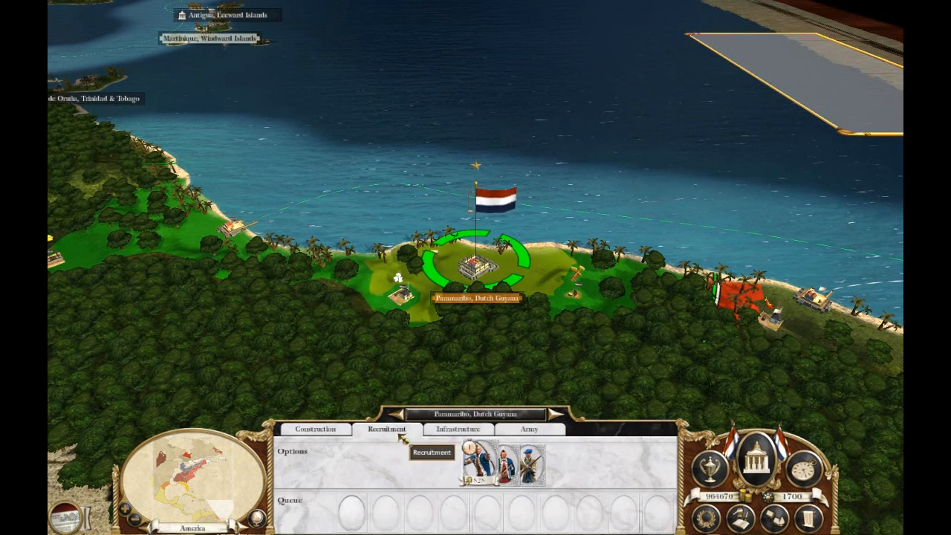
{"action": "left_click", "coordinate": [459, 428]}
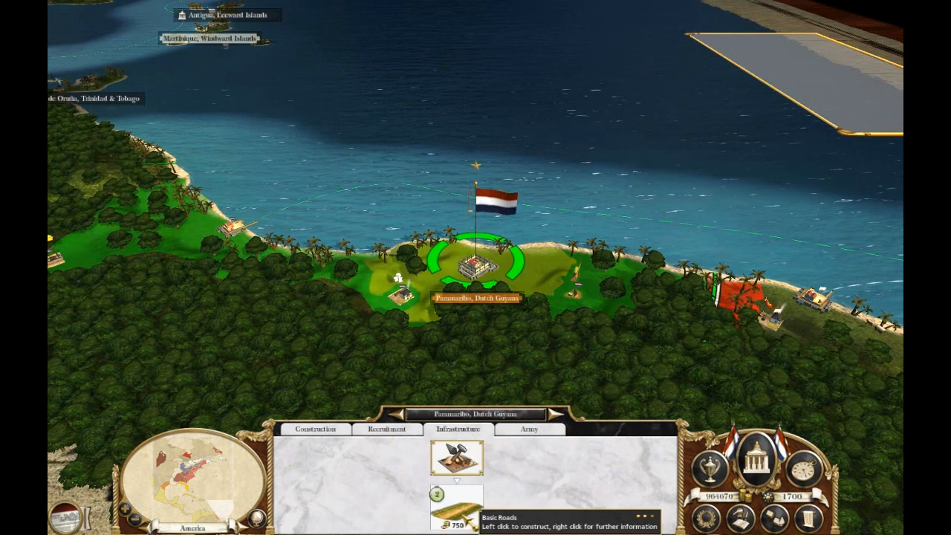
{"action": "left_click", "coordinate": [387, 428]}
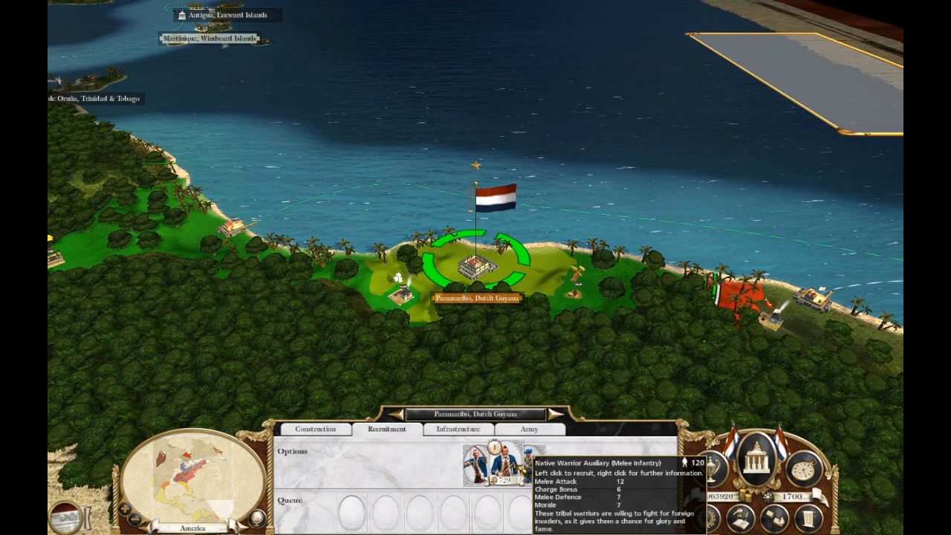
{"action": "left_click", "coordinate": [486, 467]}
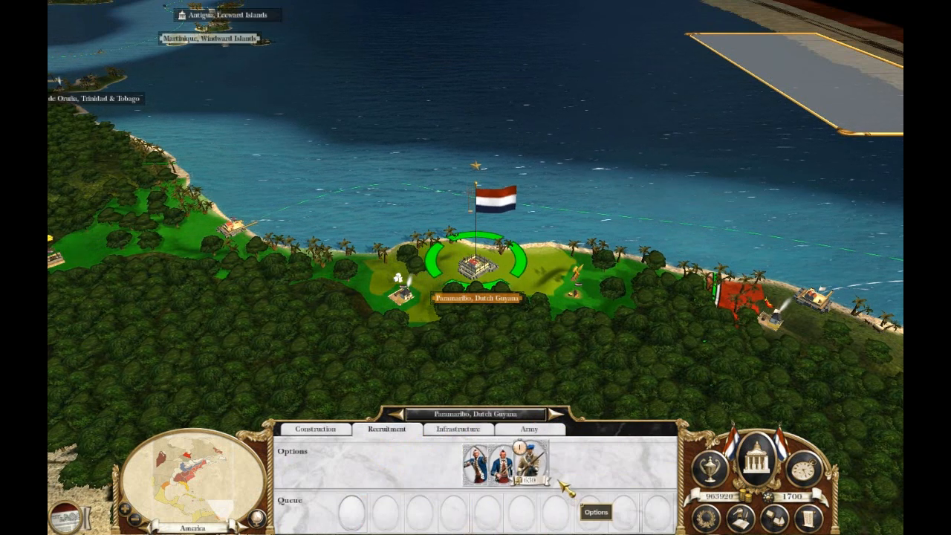
{"action": "left_click", "coordinate": [521, 472]}
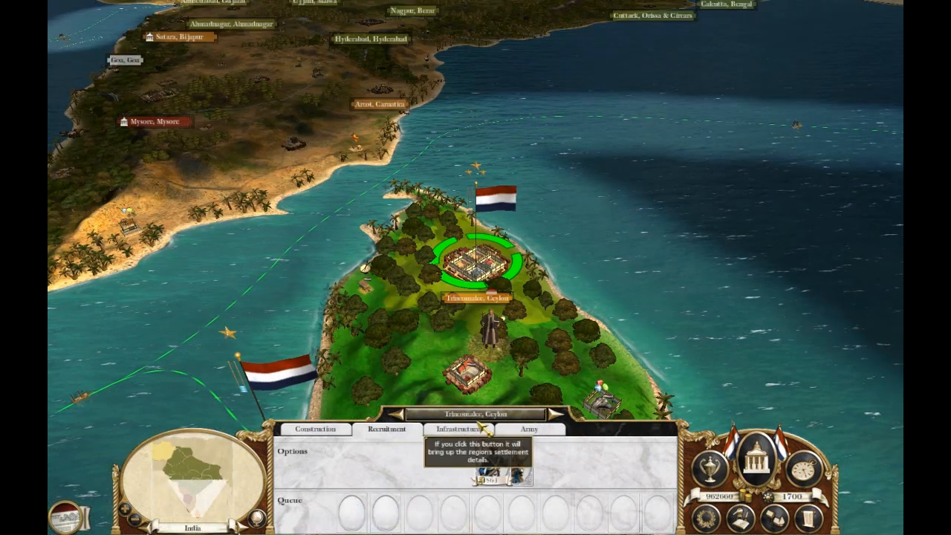
{"action": "left_click", "coordinate": [461, 428]}
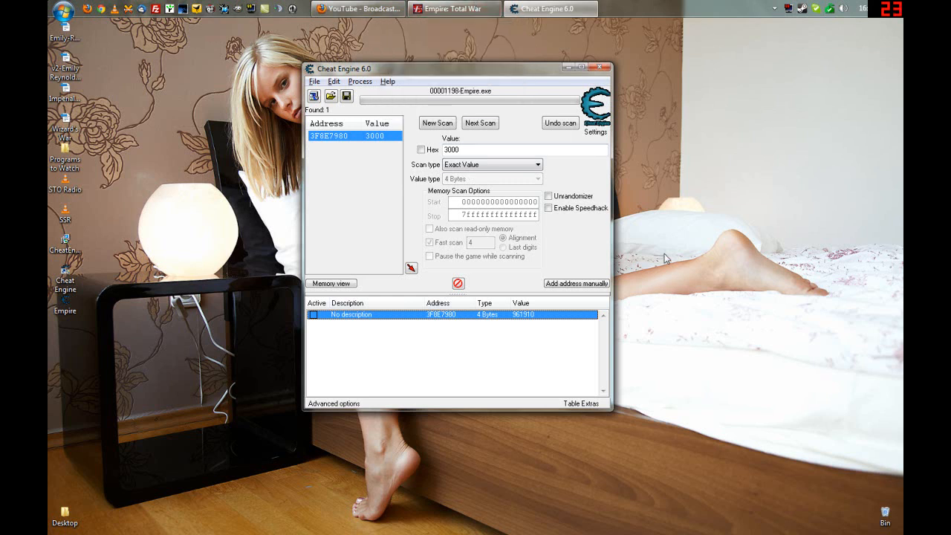
{"action": "mouse_move", "coordinate": [646, 236]}
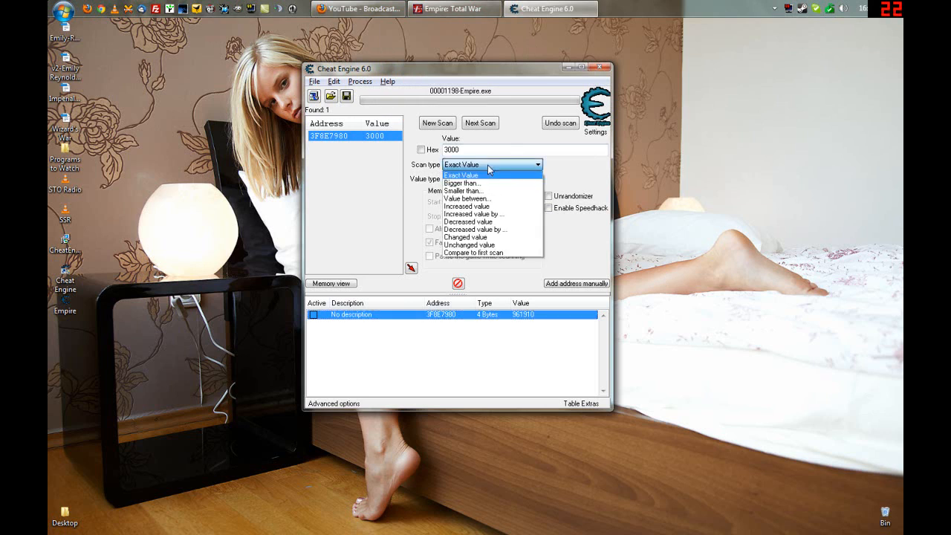
{"action": "left_click", "coordinate": [461, 164]}
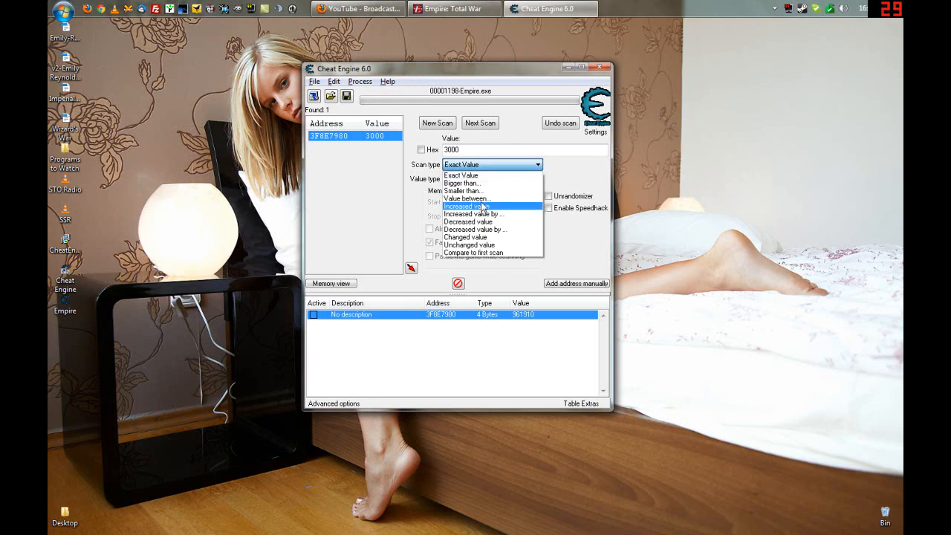
{"action": "mouse_move", "coordinate": [483, 175]}
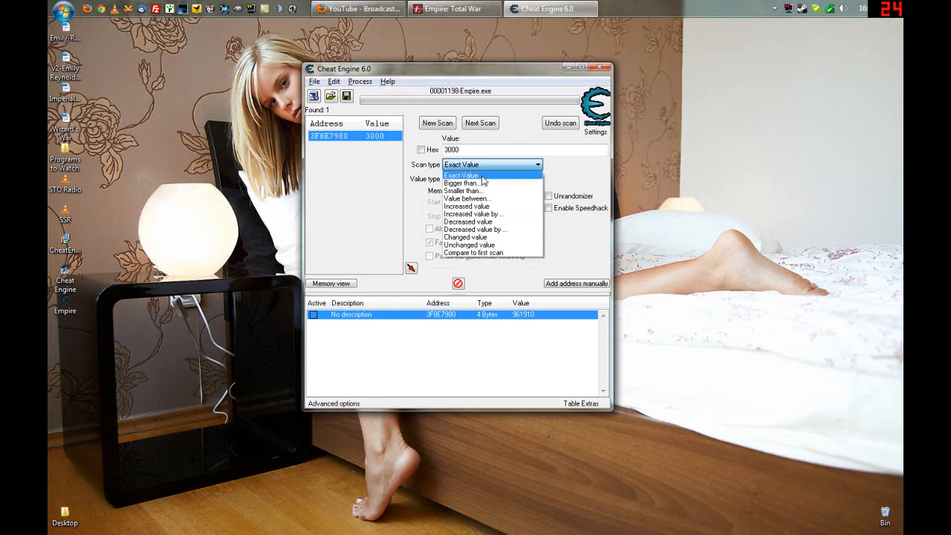
{"action": "left_click", "coordinate": [467, 221]}
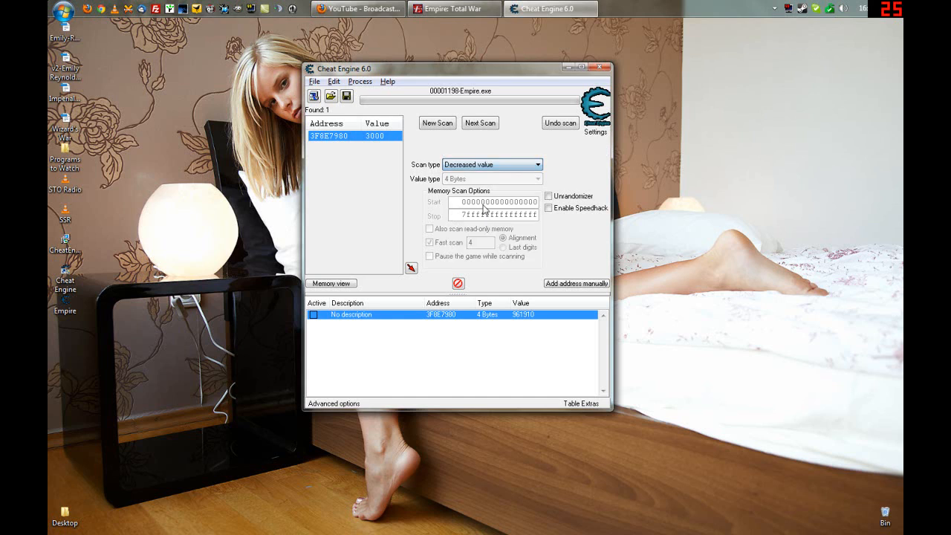
{"action": "left_click", "coordinate": [493, 163]}
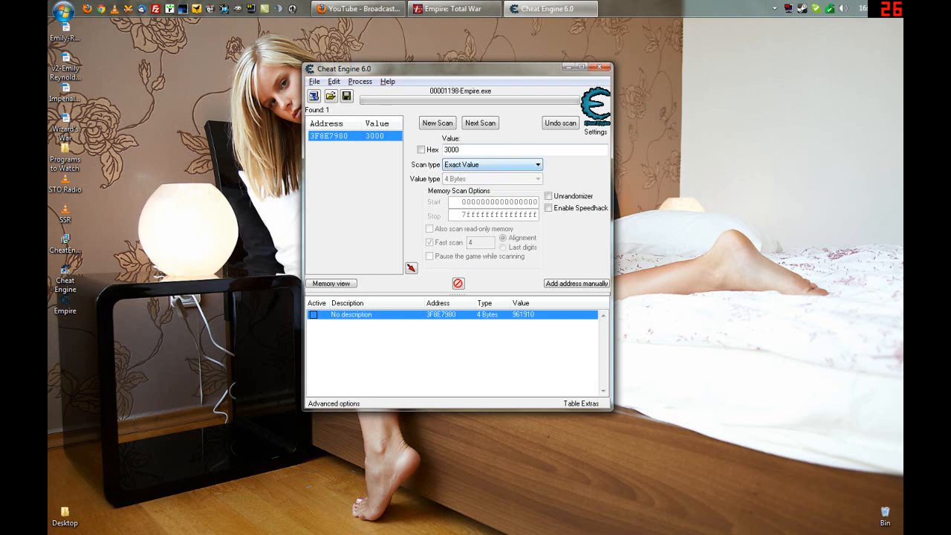
{"action": "mouse_move", "coordinate": [657, 152]}
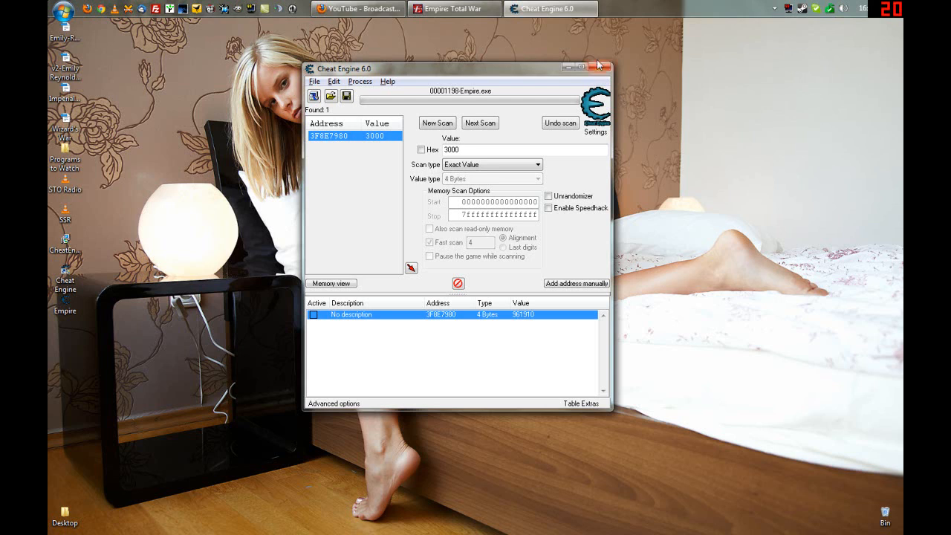
{"action": "mouse_move", "coordinate": [603, 80]}
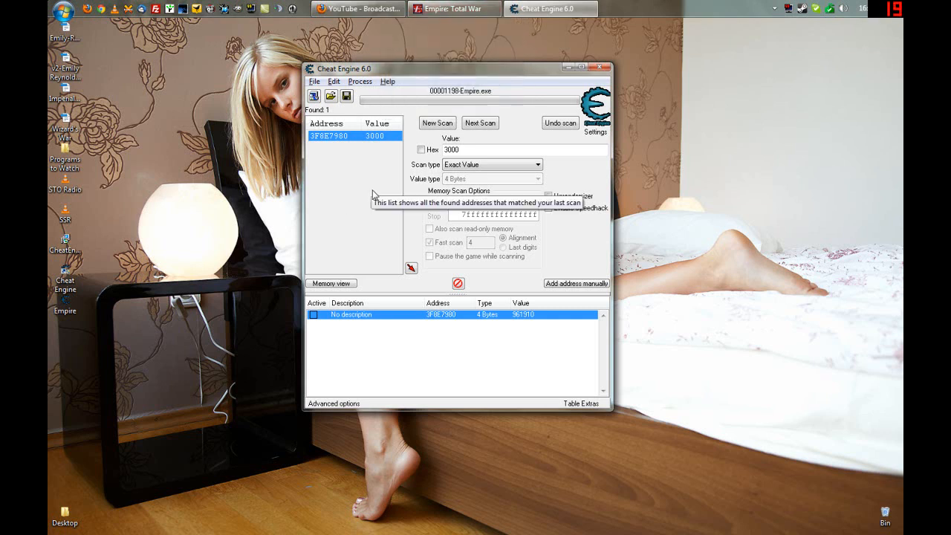
{"action": "mouse_move", "coordinate": [410, 184]}
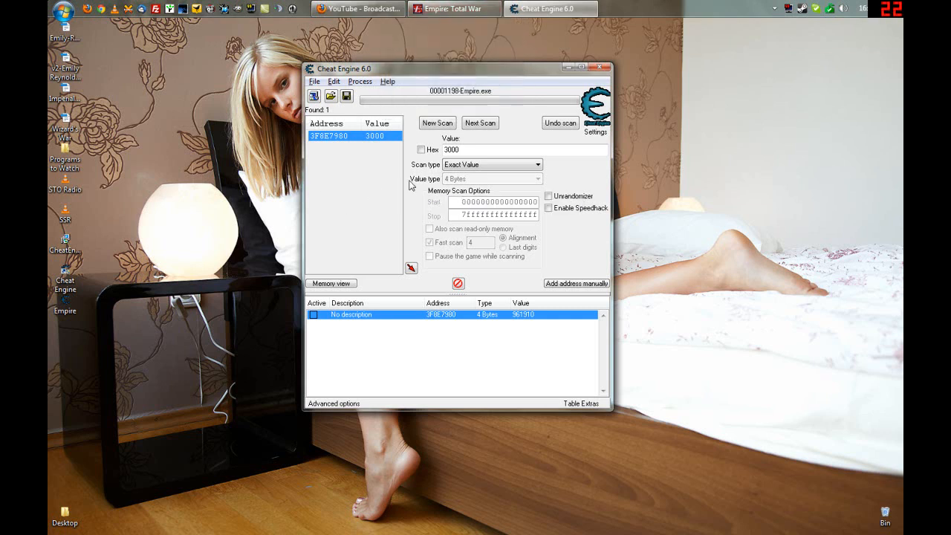
{"action": "left_click", "coordinate": [437, 122]}
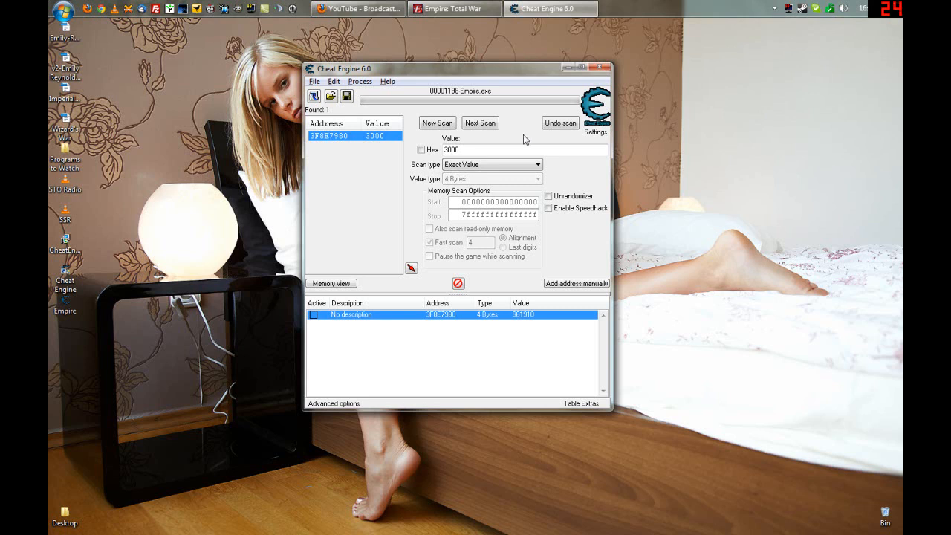
{"action": "mouse_move", "coordinate": [333, 168]}
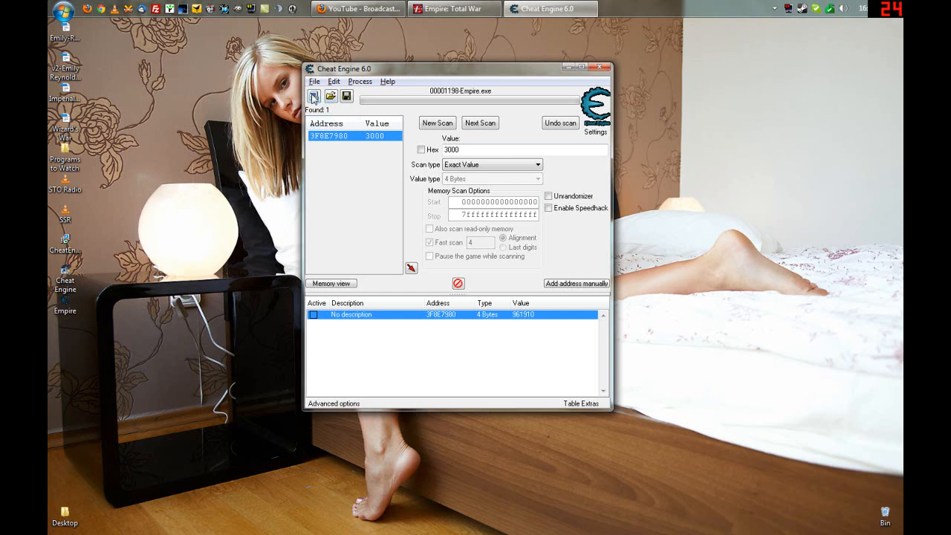
{"action": "left_click", "coordinate": [315, 80]}
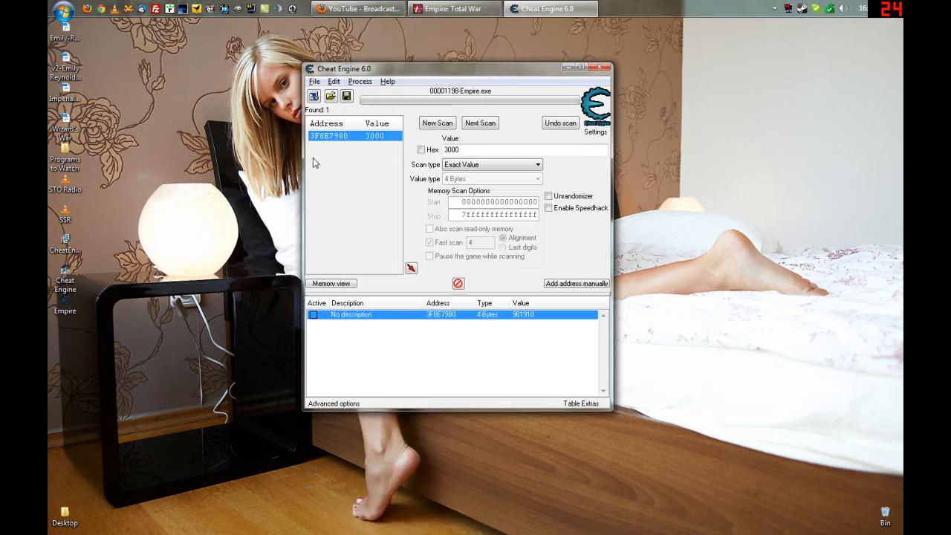
{"action": "mouse_move", "coordinate": [389, 190]}
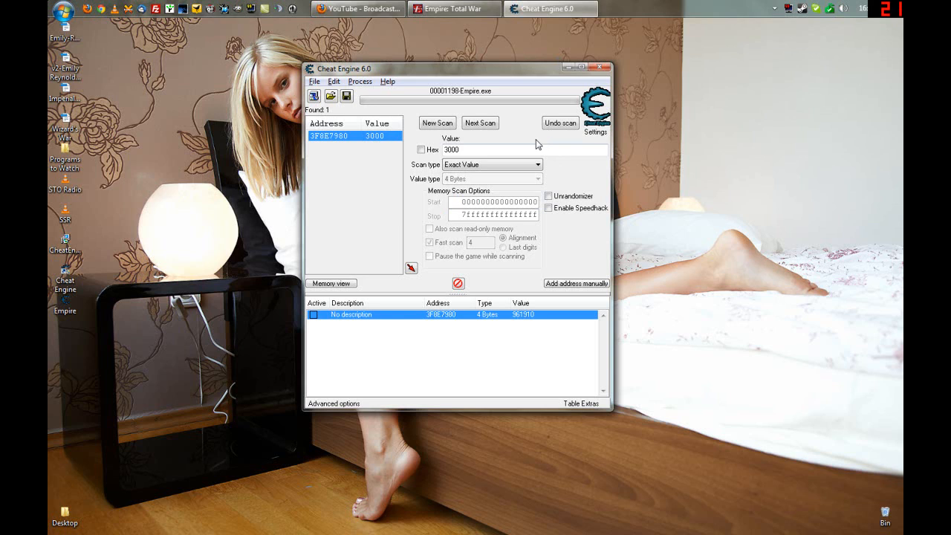
{"action": "mouse_move", "coordinate": [514, 114]}
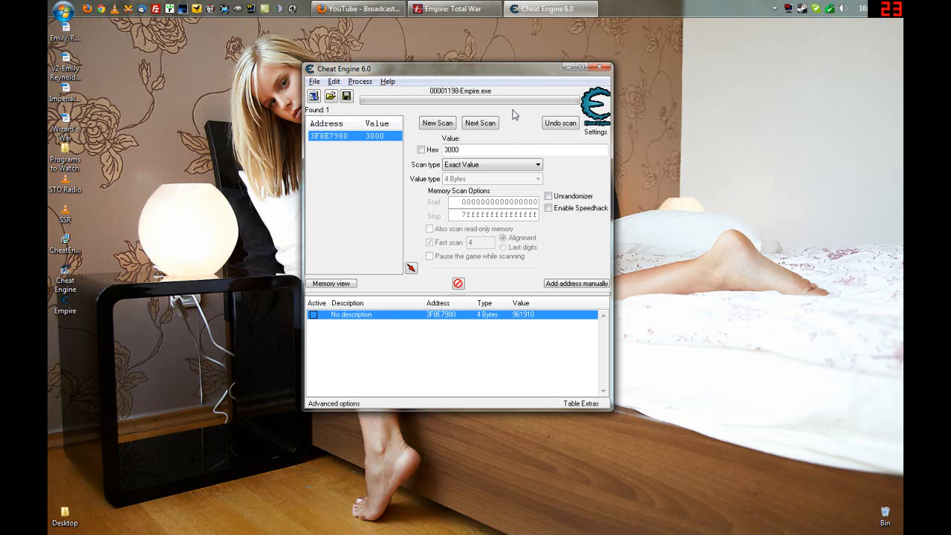
{"action": "mouse_move", "coordinate": [508, 116]}
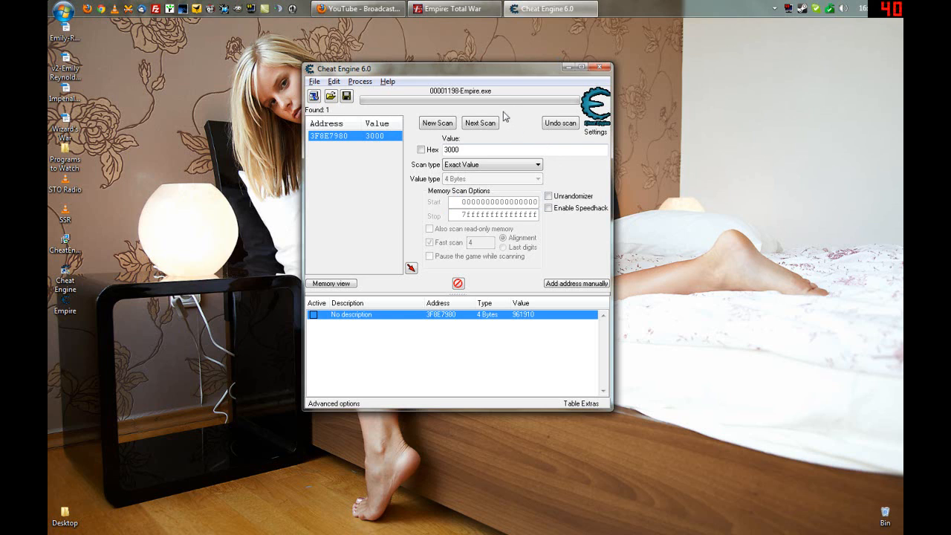
{"action": "mouse_move", "coordinate": [511, 145]}
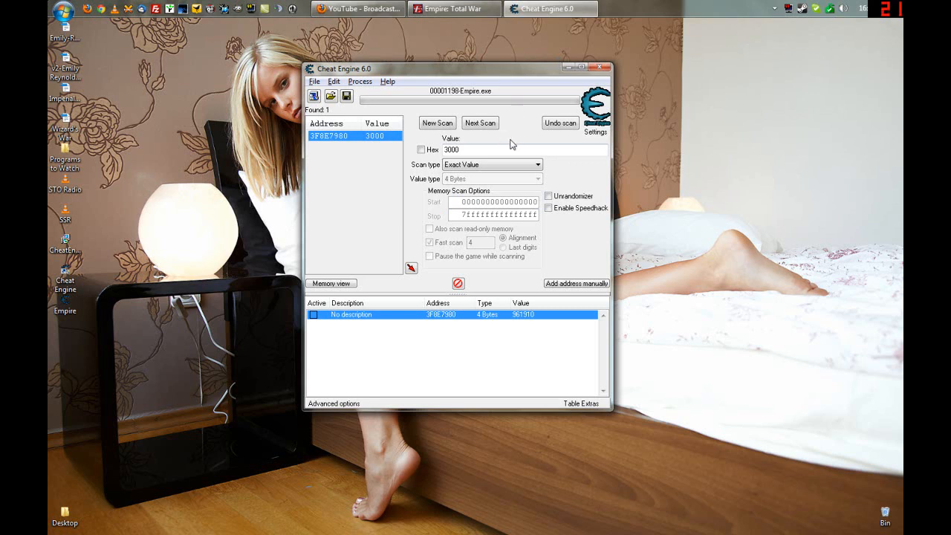